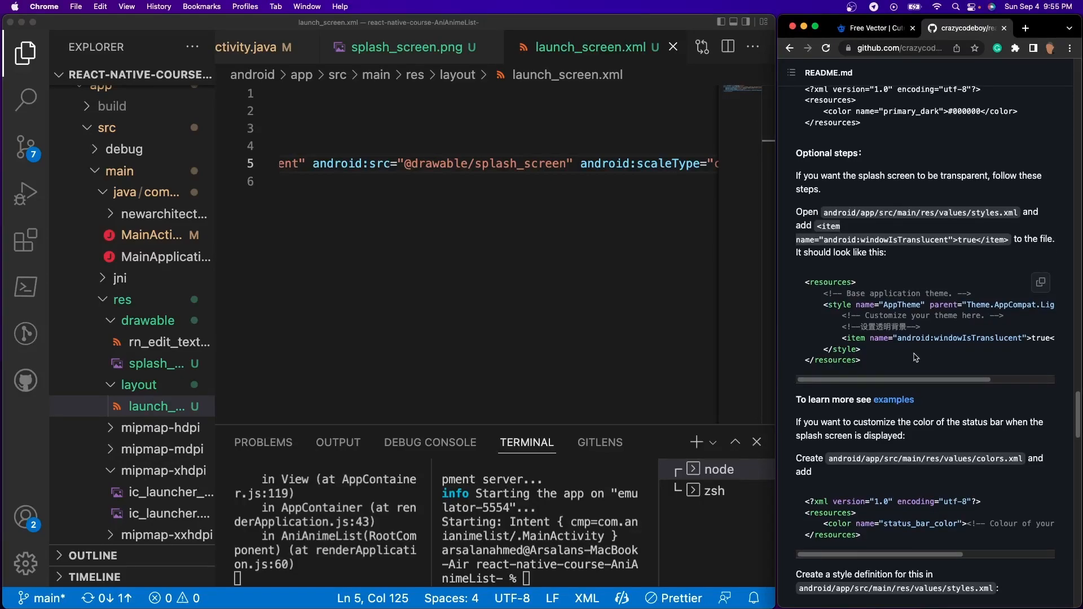
# - Preview splash_screen.png from the drawable folder to view the ANI-ANIMELIST Shiba splash image
pyautogui.click(156, 363)
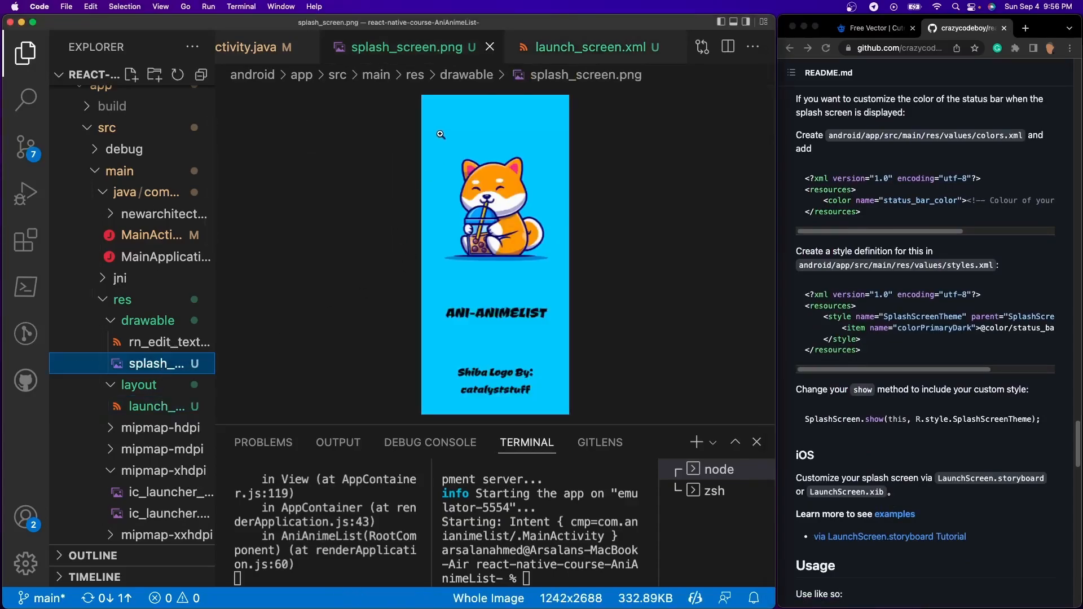